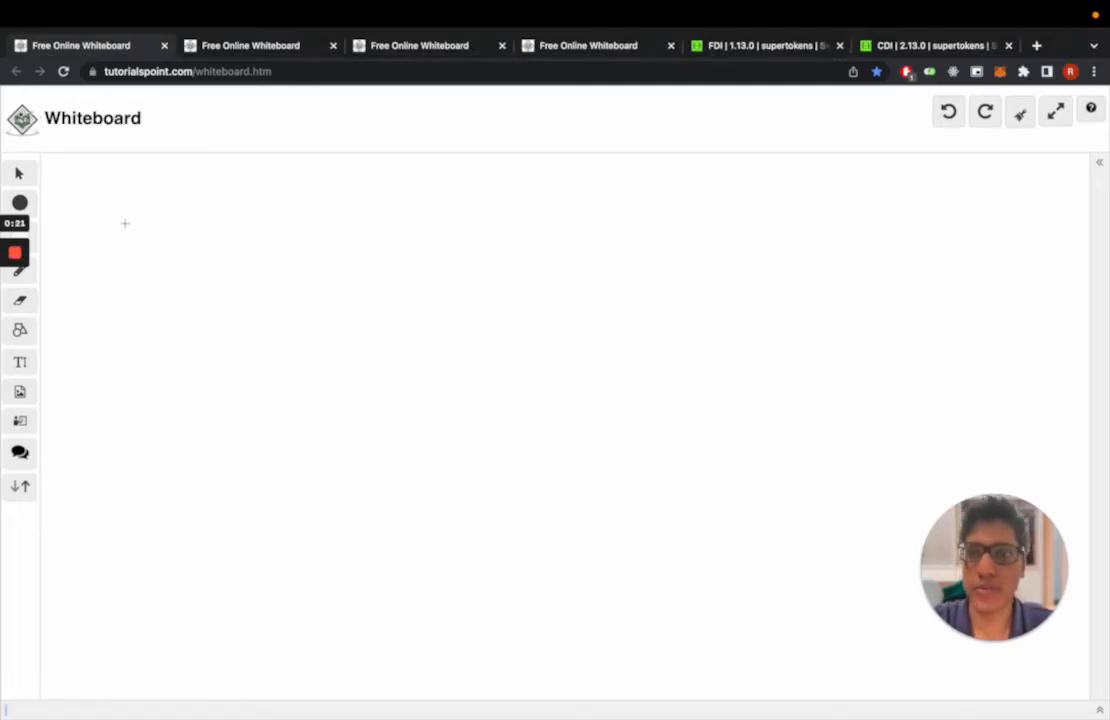
{"action": "mouse_move", "coordinate": [78, 184]}
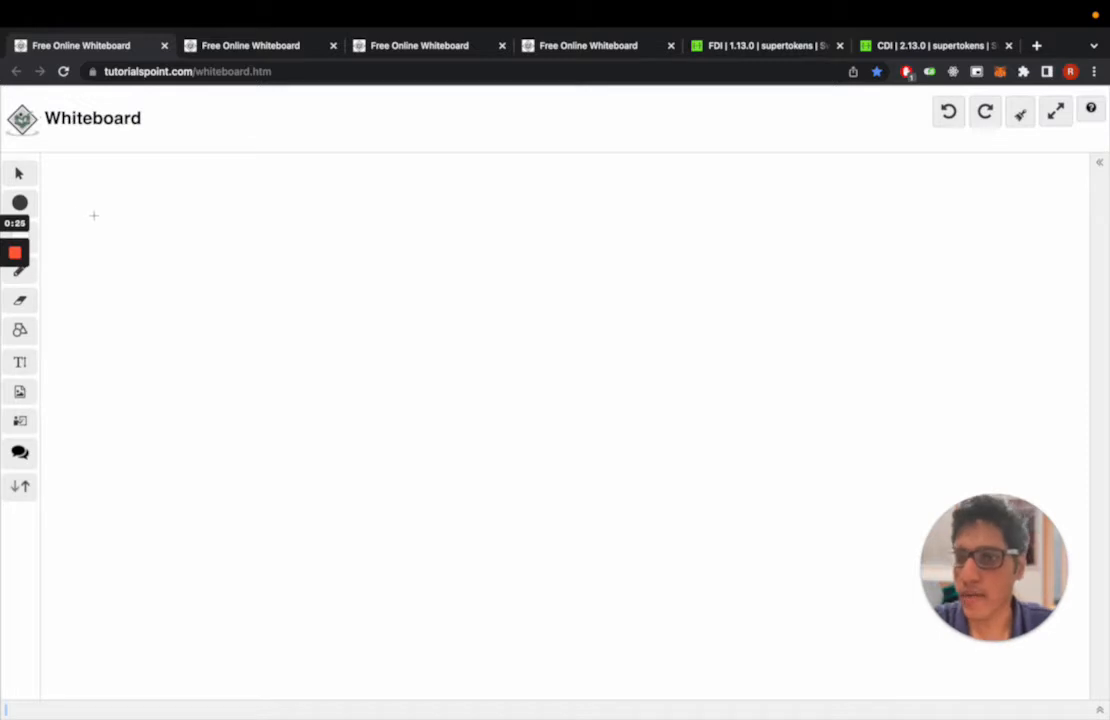
Handwrite the Frontend heading with example.com above it and draw the frontend box
{"action": "left_click_drag", "start_coordinate": [90, 210], "coordinate": [96, 224]}
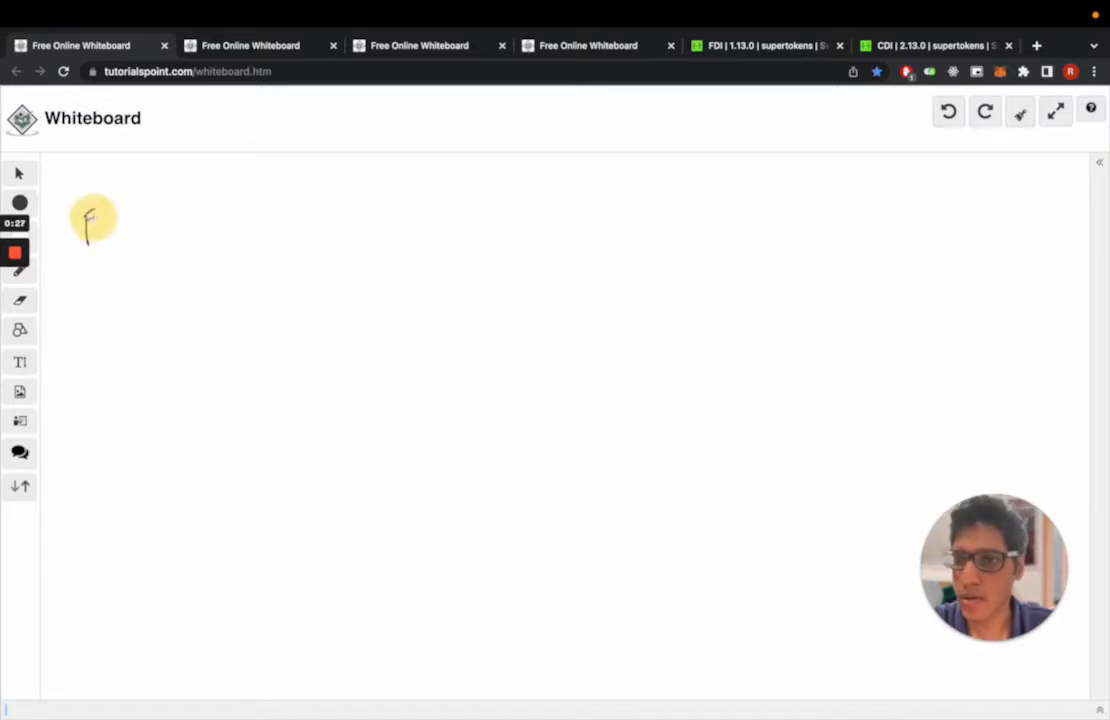
{"action": "left_click_drag", "start_coordinate": [96, 224], "coordinate": [160, 224]}
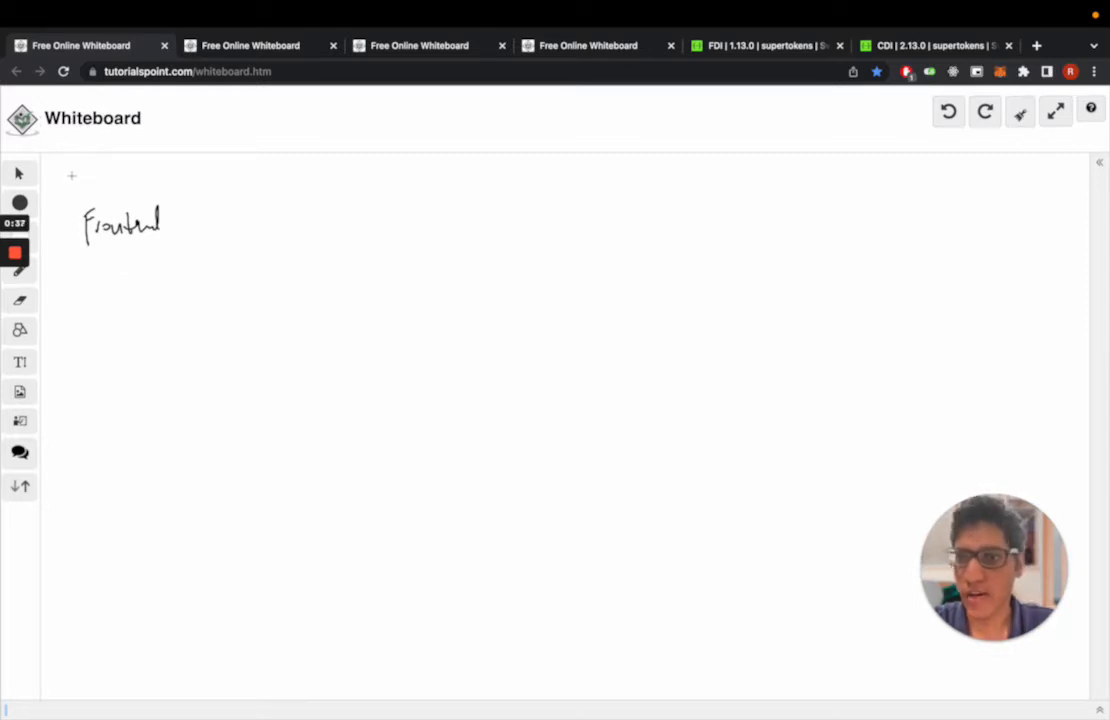
{"action": "left_click_drag", "start_coordinate": [70, 176], "coordinate": [100, 182]}
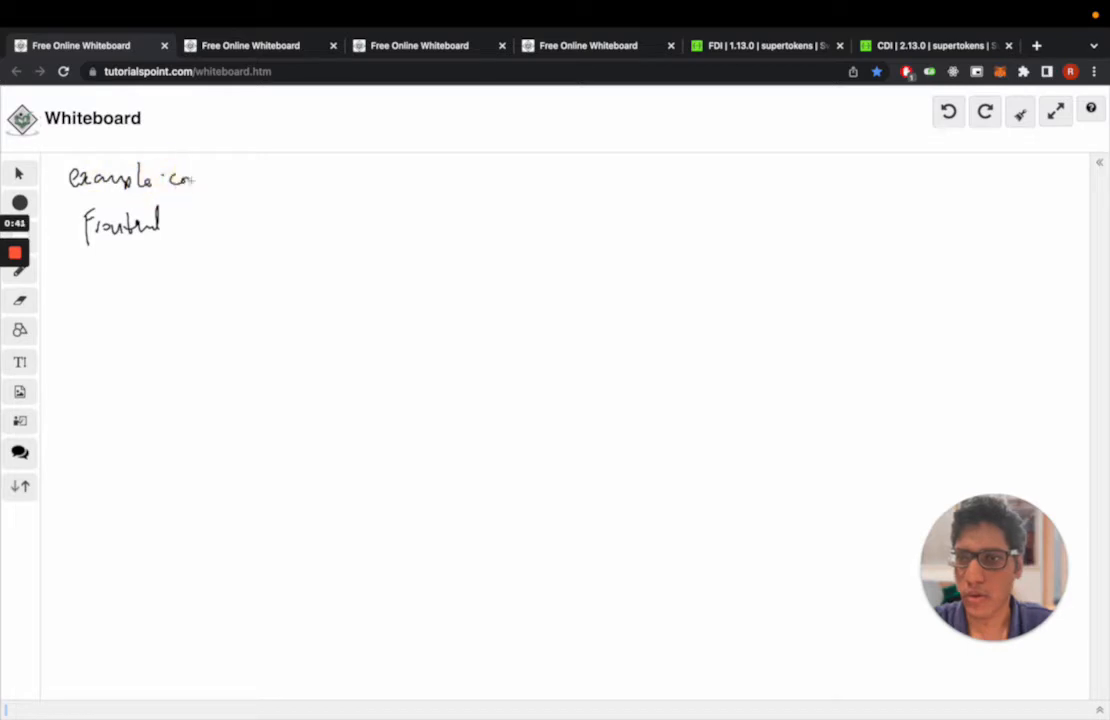
{"action": "left_click_drag", "start_coordinate": [96, 278], "coordinate": [98, 316]}
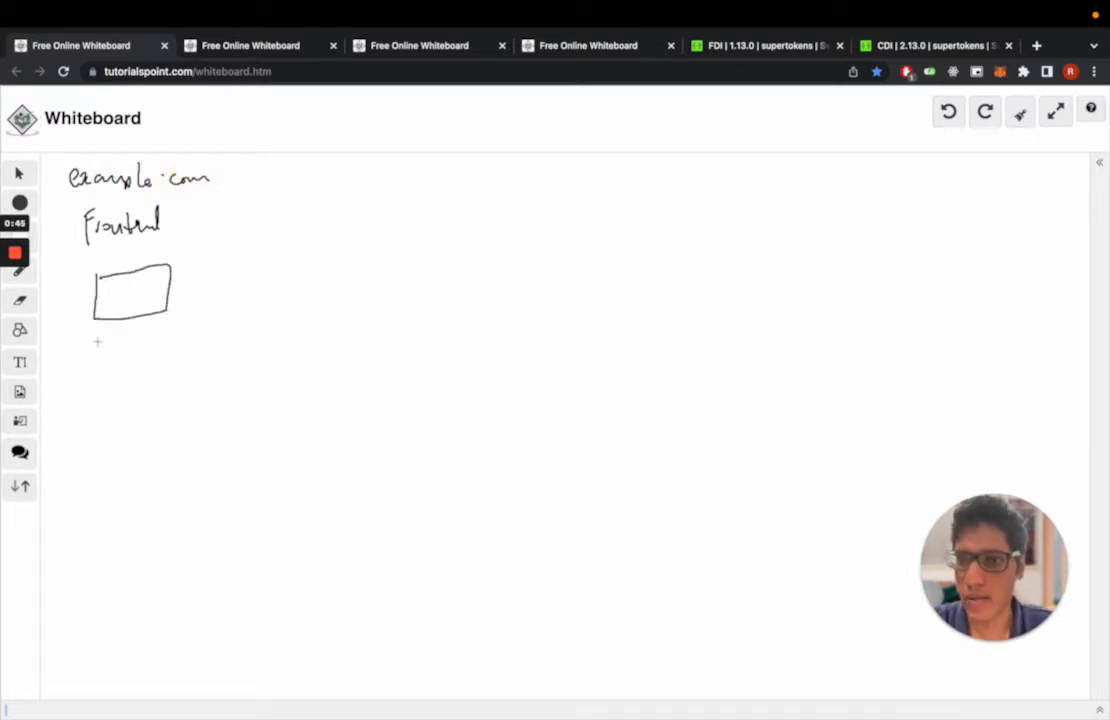
List React, Vanilla JS and React-Native beneath the frontend box
{"action": "left_click_drag", "start_coordinate": [96, 344], "coordinate": [150, 344]}
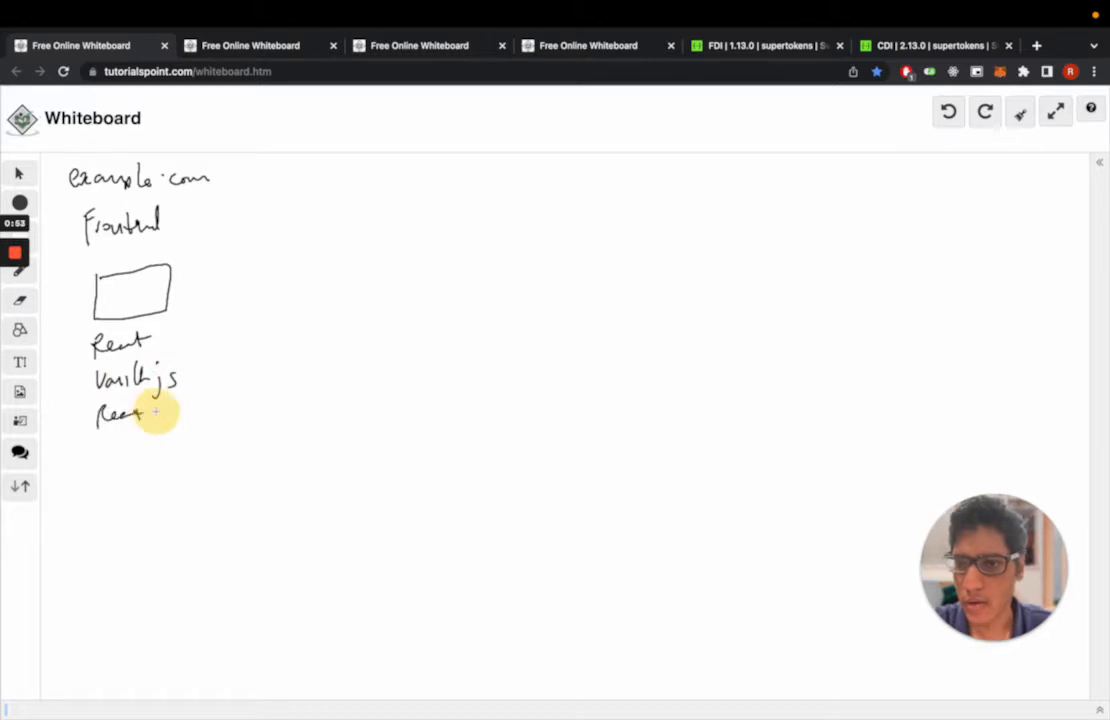
{"action": "left_click_drag", "start_coordinate": [150, 412], "coordinate": [220, 412]}
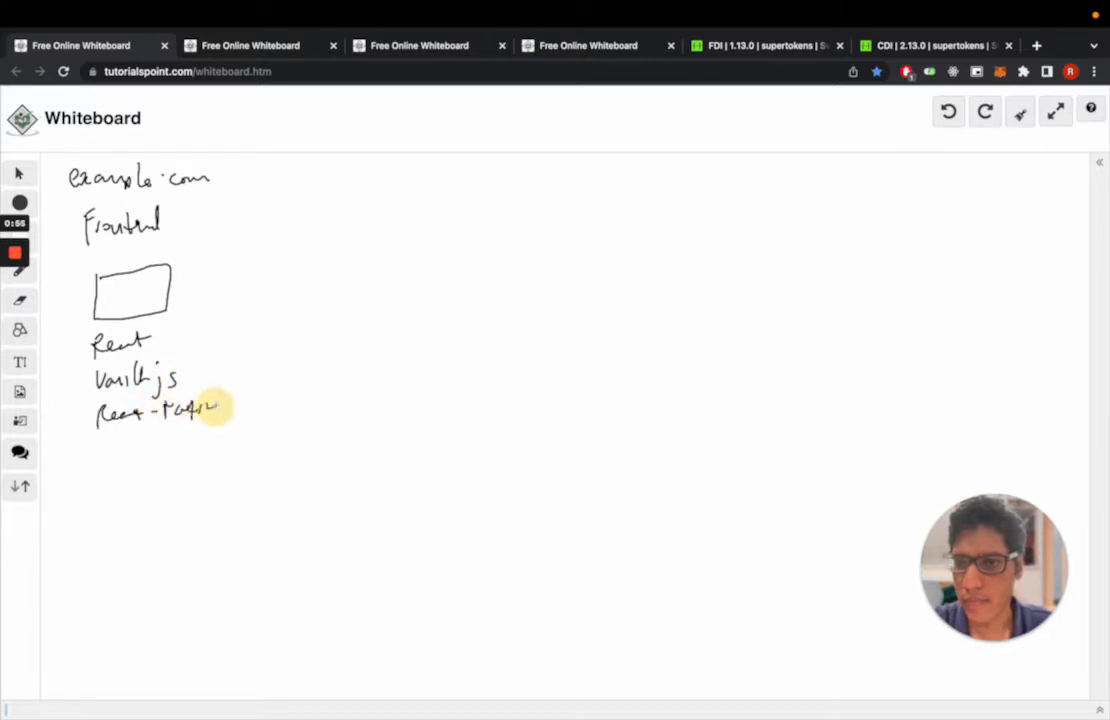
{"action": "left_click_drag", "start_coordinate": [110, 444], "coordinate": [156, 448]}
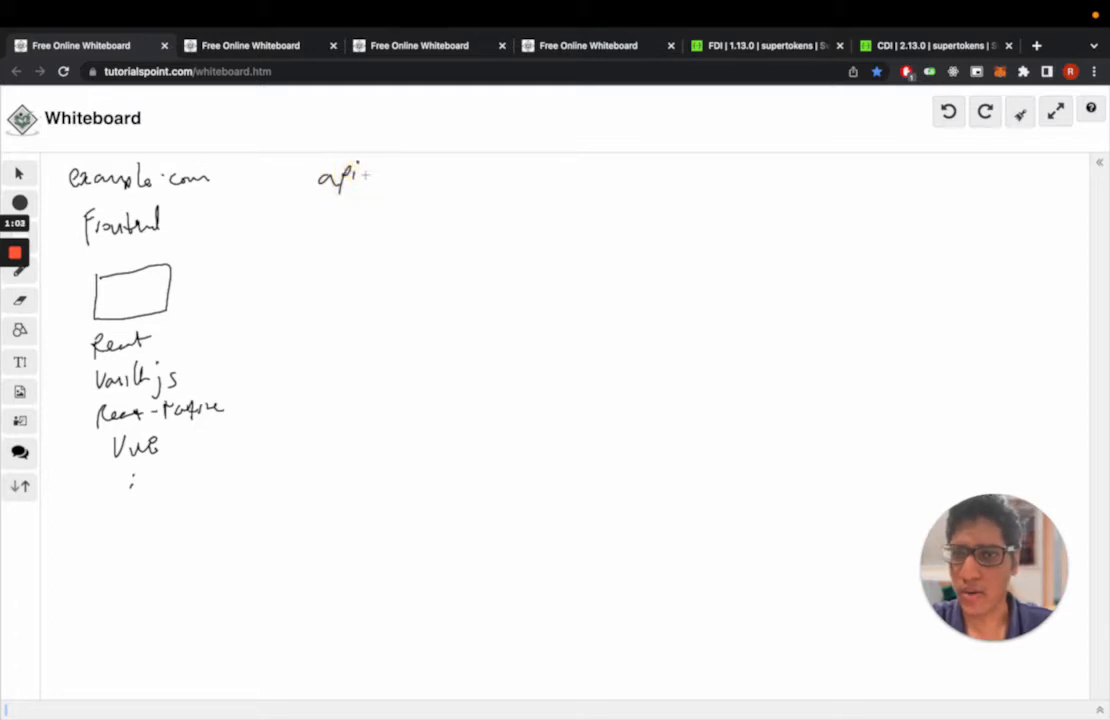
Write api.example.com with a box below it listing Node, Python and Golang
{"action": "left_click_drag", "start_coordinate": [376, 176], "coordinate": [450, 176]}
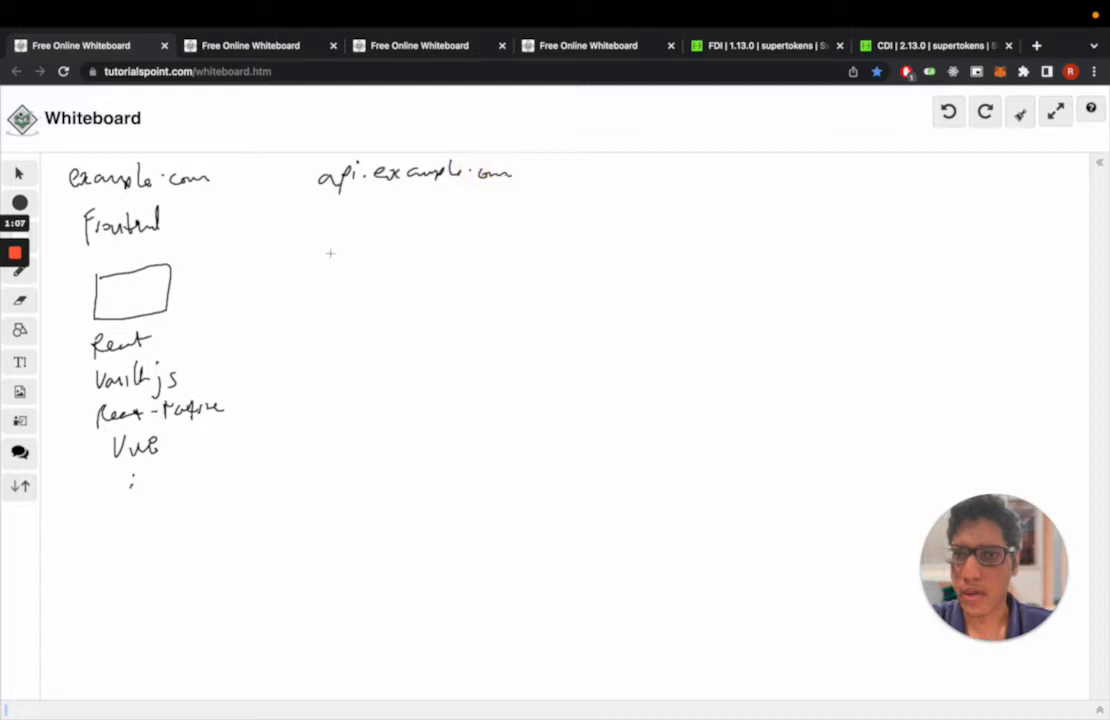
{"action": "left_click_drag", "start_coordinate": [356, 236], "coordinate": [456, 284]}
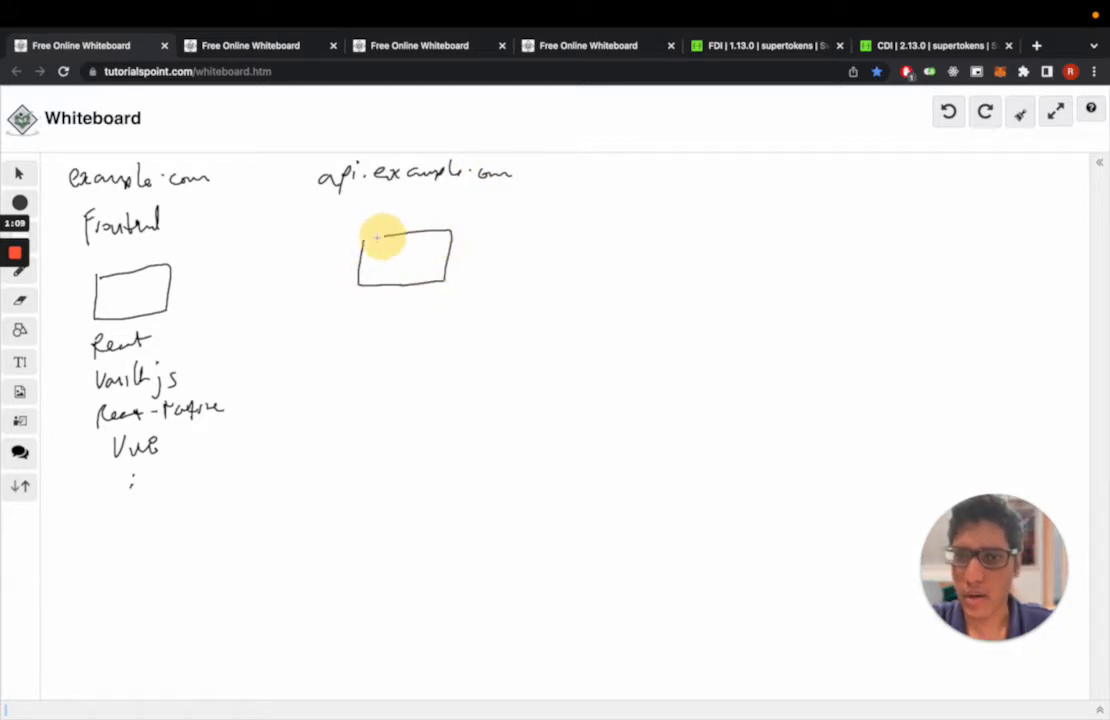
{"action": "type", "text": "N-de"}
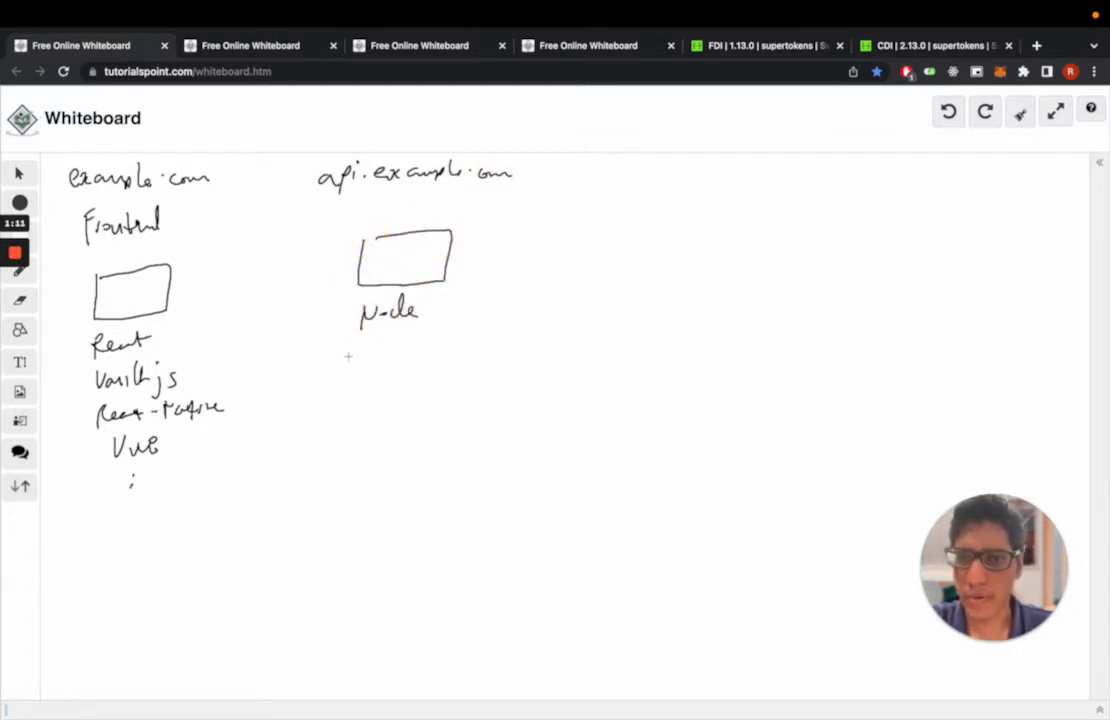
{"action": "left_click_drag", "start_coordinate": [356, 356], "coordinate": [436, 350]}
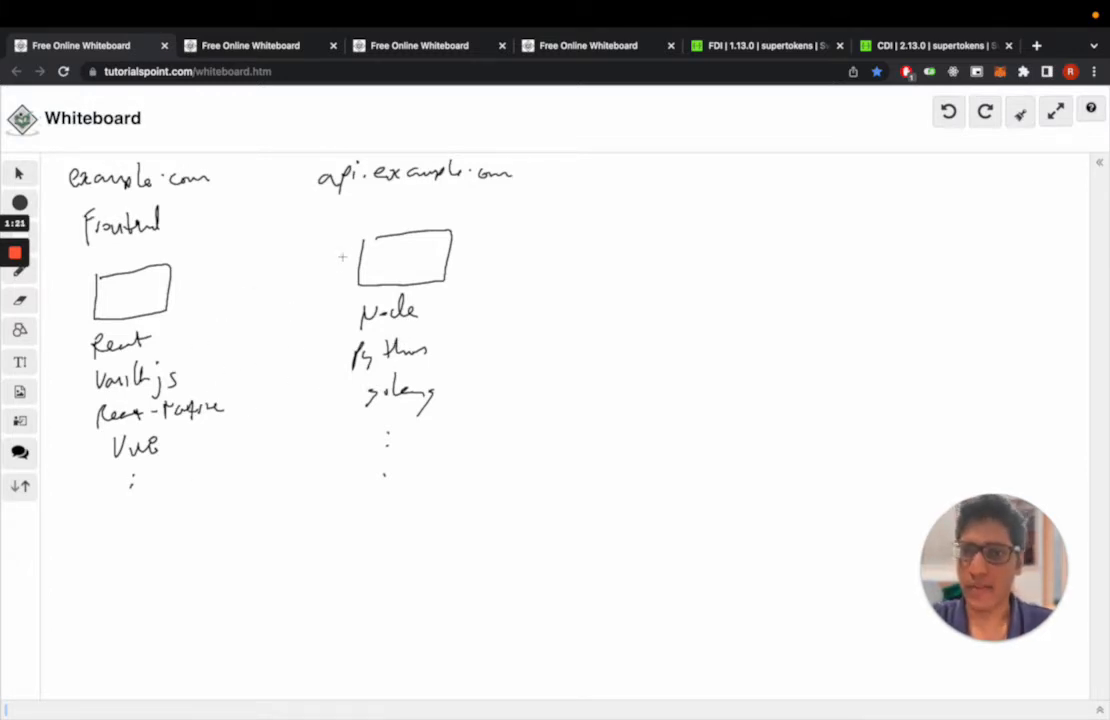
{"action": "mouse_move", "coordinate": [264, 376]}
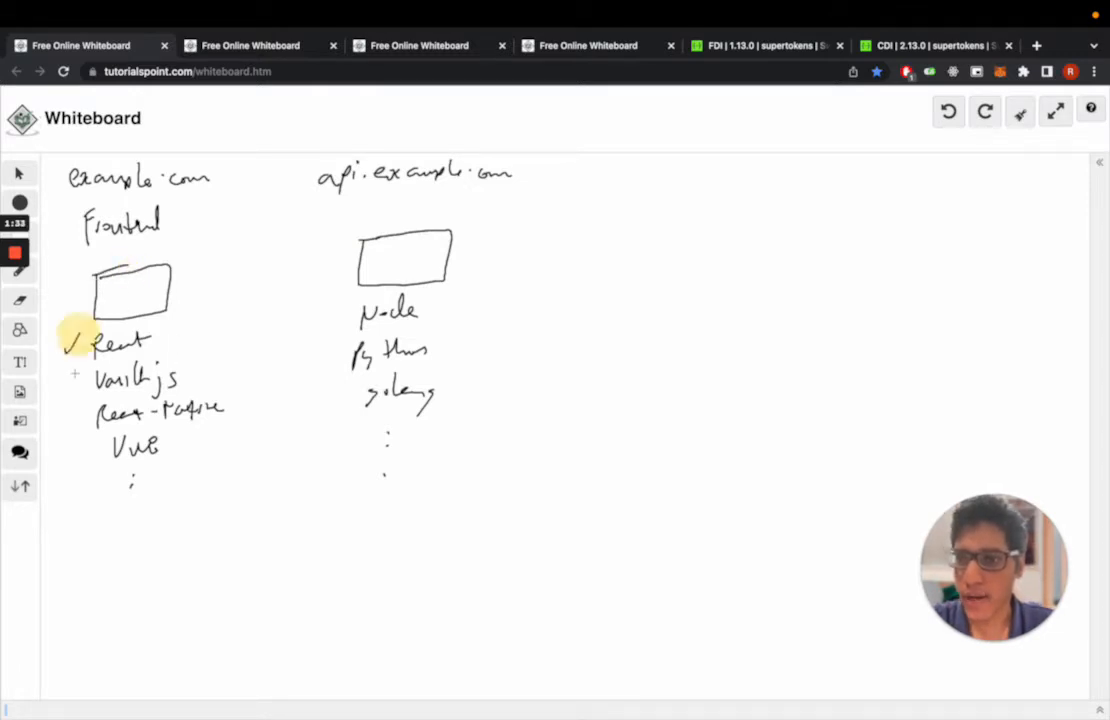
Tick React and the other frontend frameworks with an underline, then tick Python in the API list
{"action": "left_click_drag", "start_coordinate": [68, 378], "coordinate": [80, 410]}
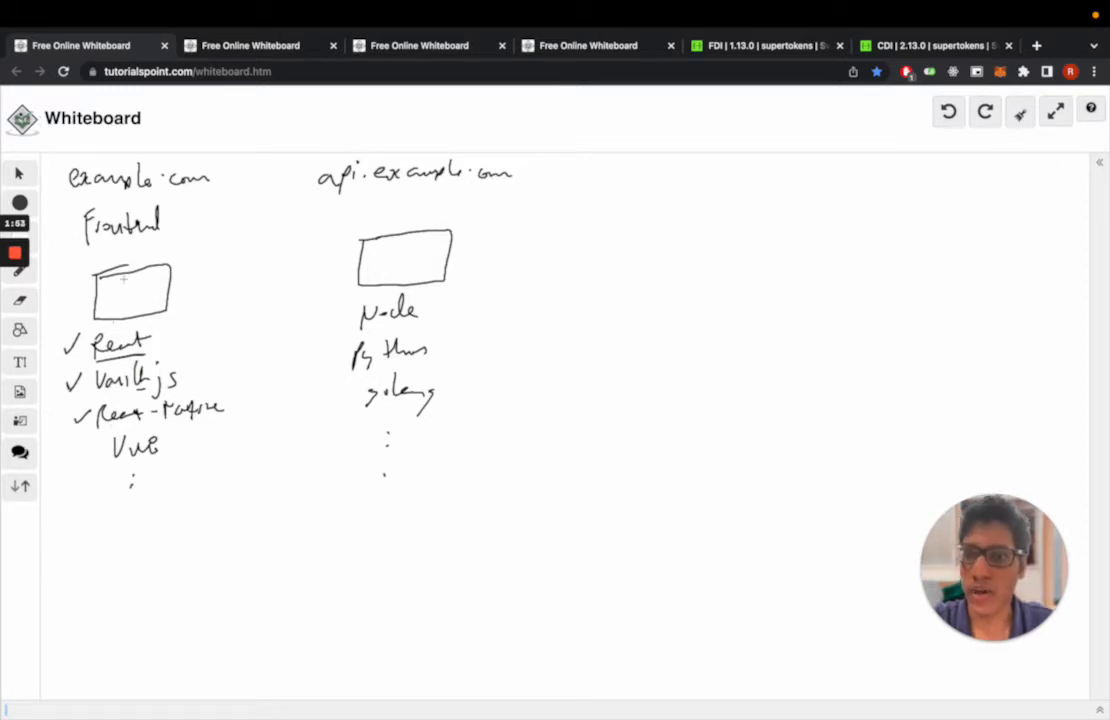
{"action": "left_click_drag", "start_coordinate": [100, 278], "coordinate": [144, 272]}
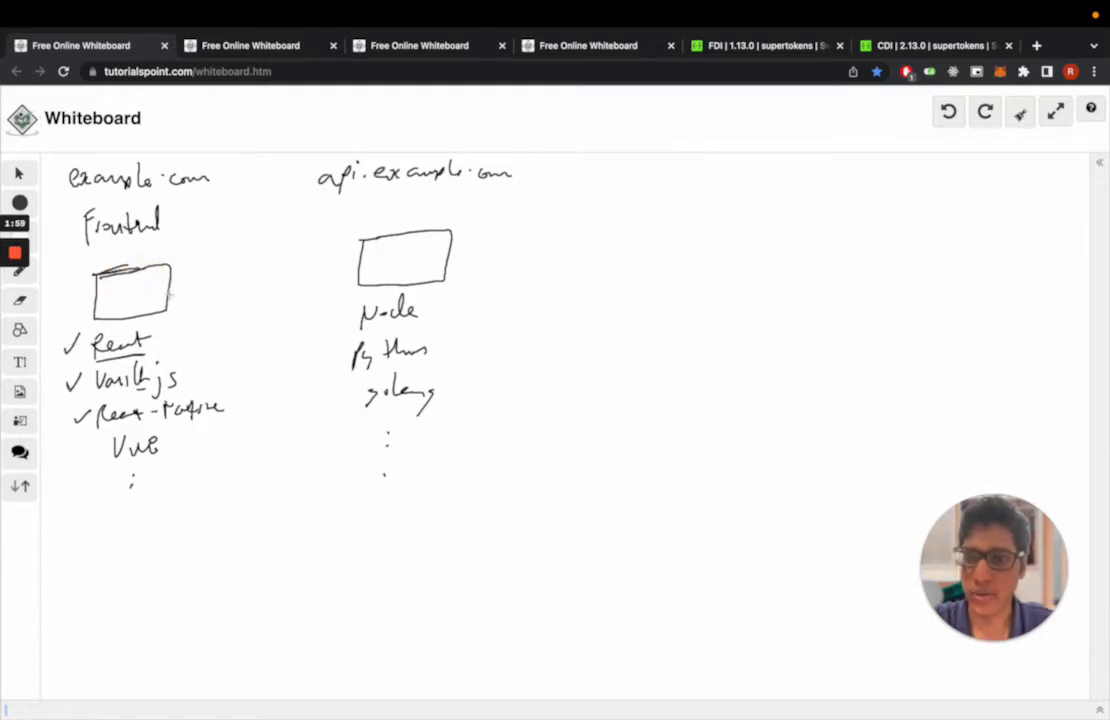
{"action": "mouse_move", "coordinate": [106, 392]}
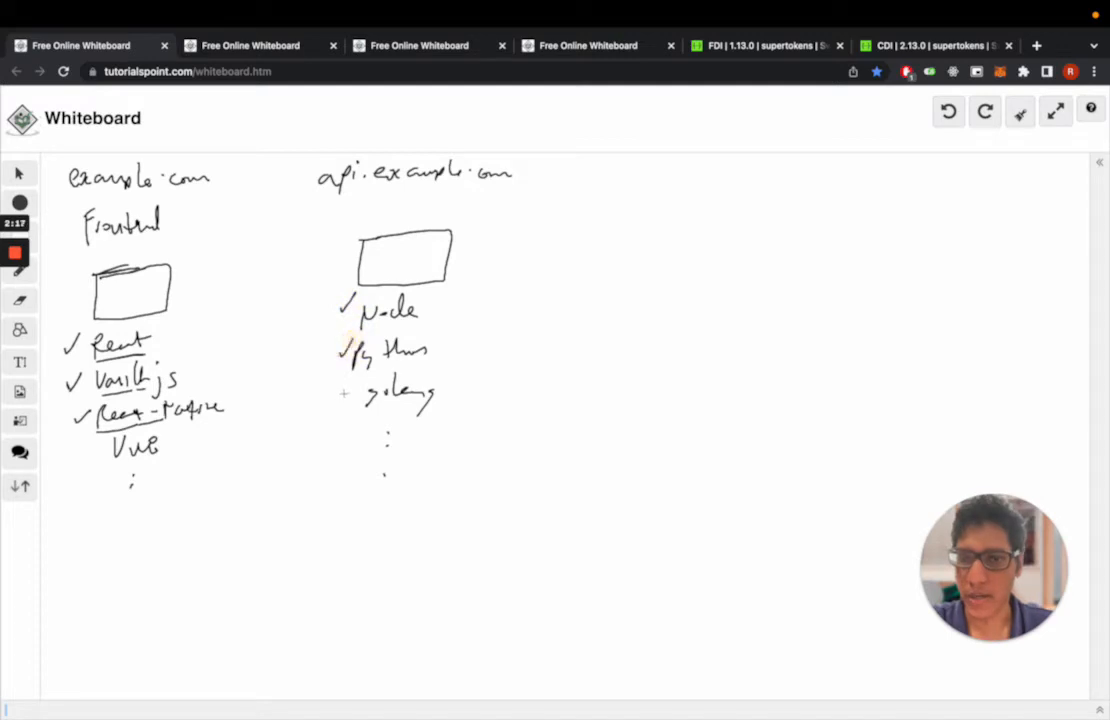
{"action": "left_click_drag", "start_coordinate": [340, 396], "coordinate": [350, 390]}
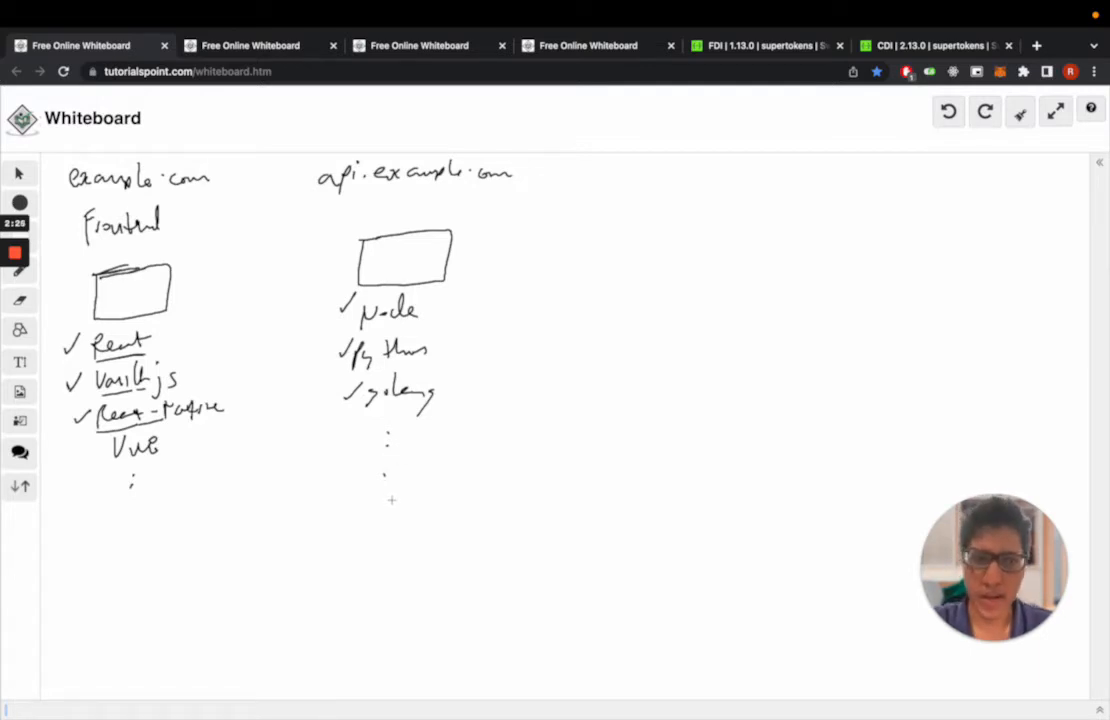
{"action": "mouse_move", "coordinate": [328, 510]}
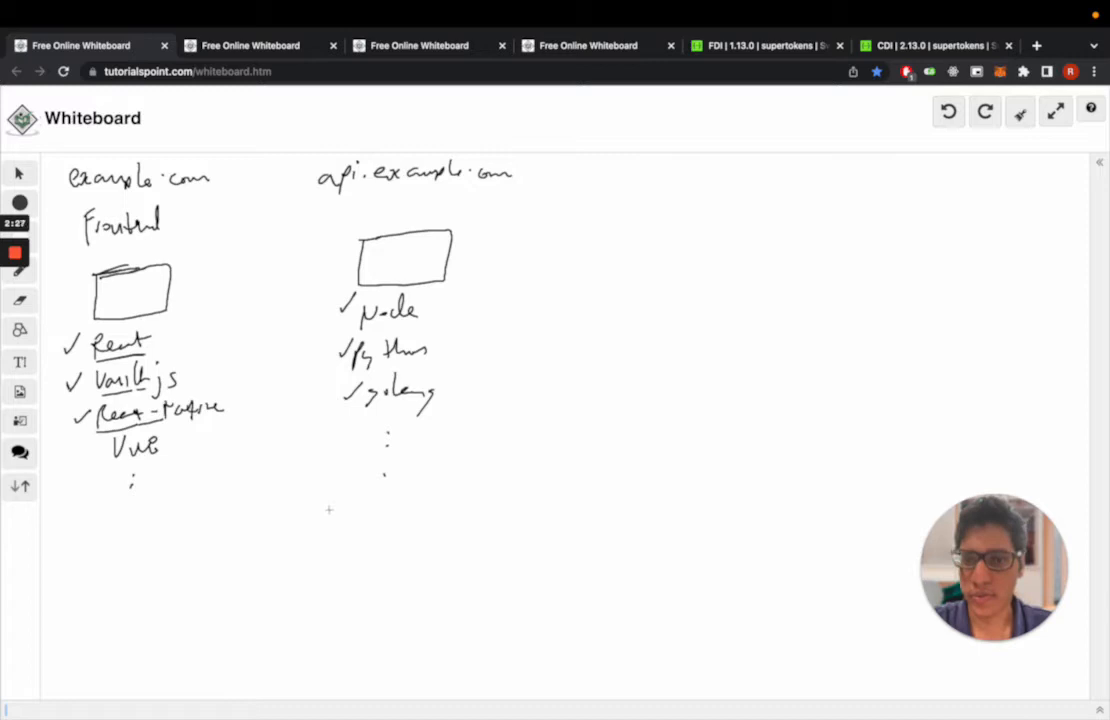
{"action": "mouse_move", "coordinate": [324, 468]}
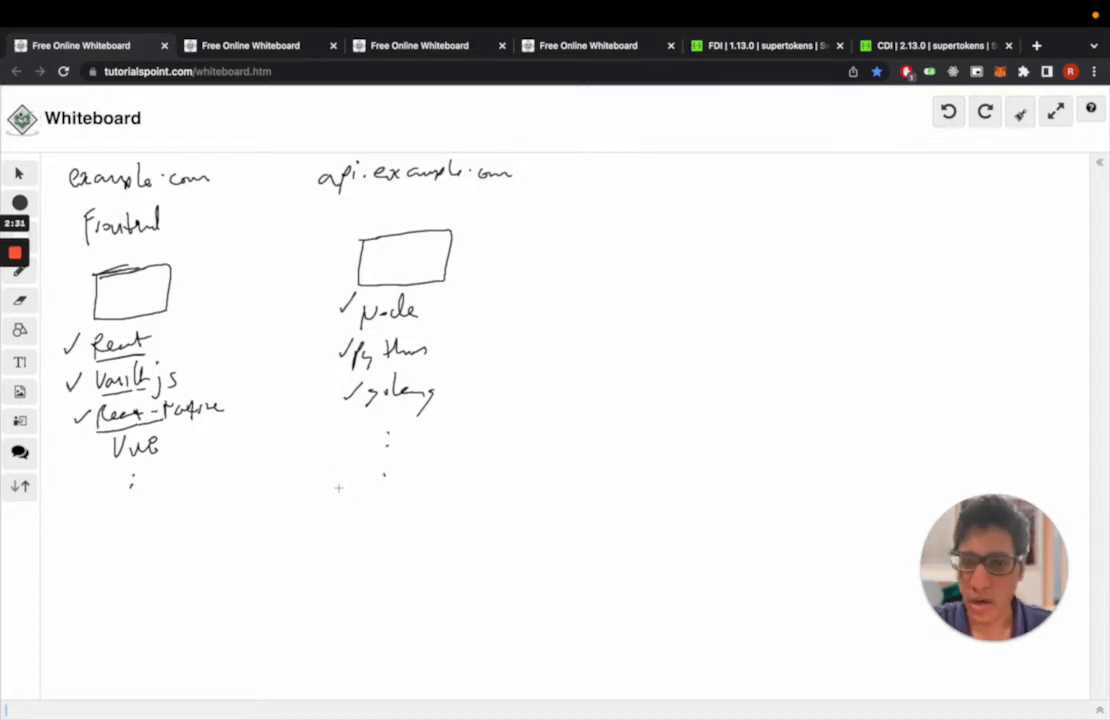
Write /auth/signout below signup and note a question mark and emailpassword after /auth/signin
{"action": "left_click_drag", "start_coordinate": [330, 500], "coordinate": [384, 496]}
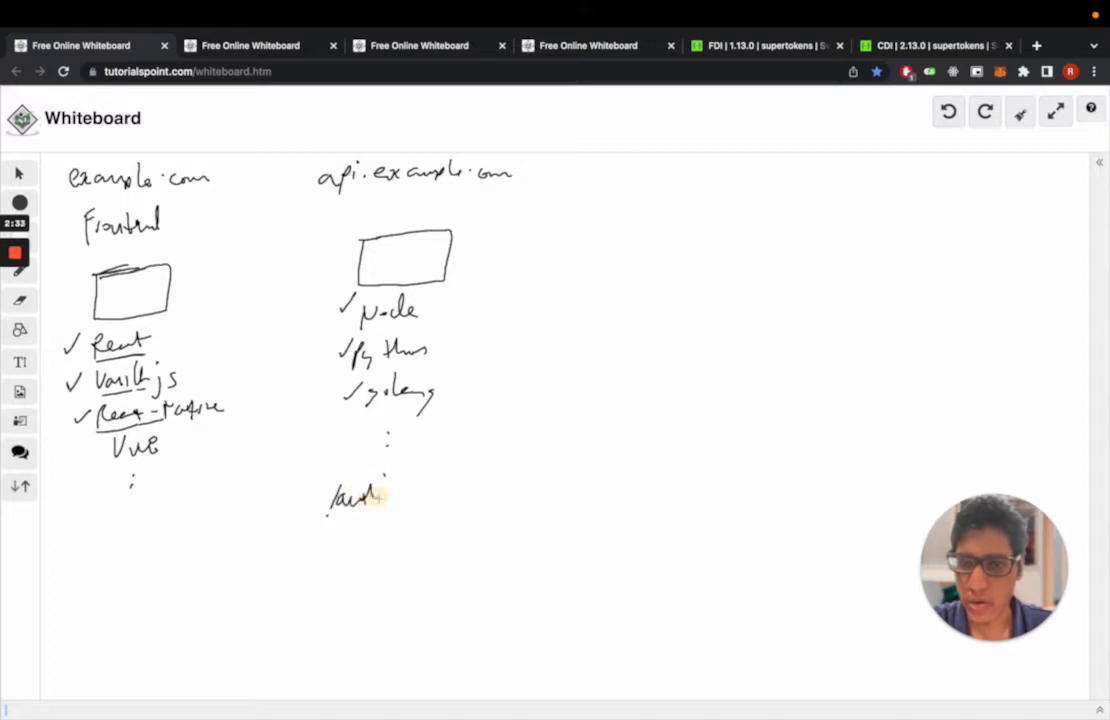
{"action": "left_click_drag", "start_coordinate": [376, 498], "coordinate": [444, 500]}
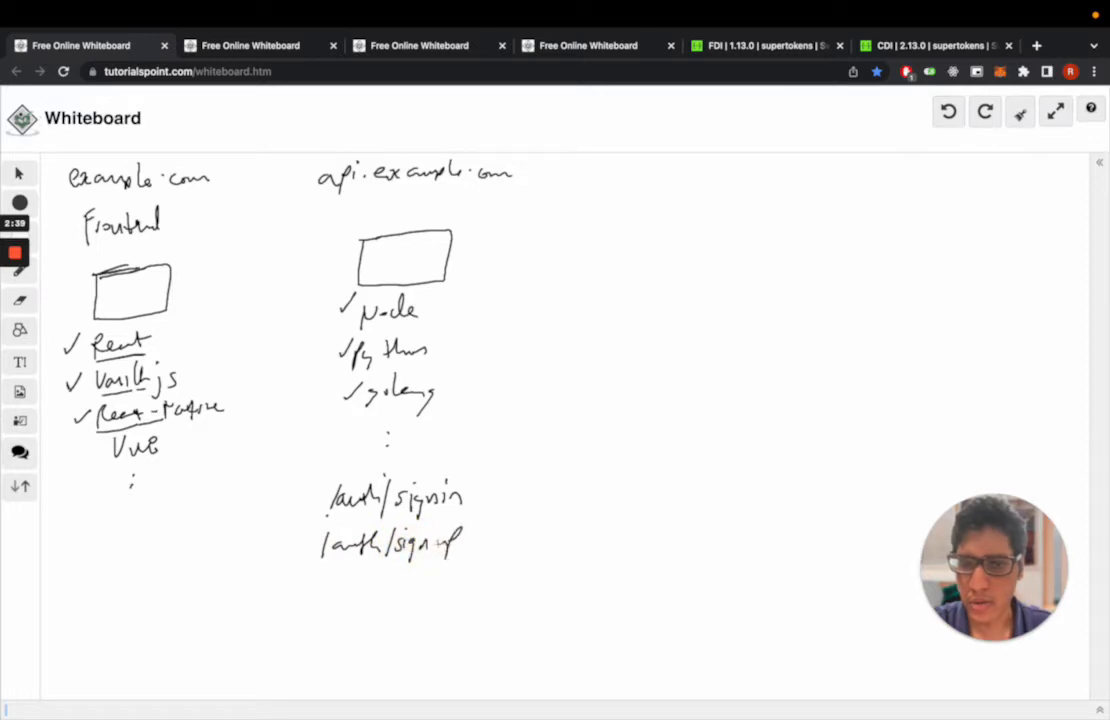
{"action": "left_click_drag", "start_coordinate": [324, 590], "coordinate": [390, 590]}
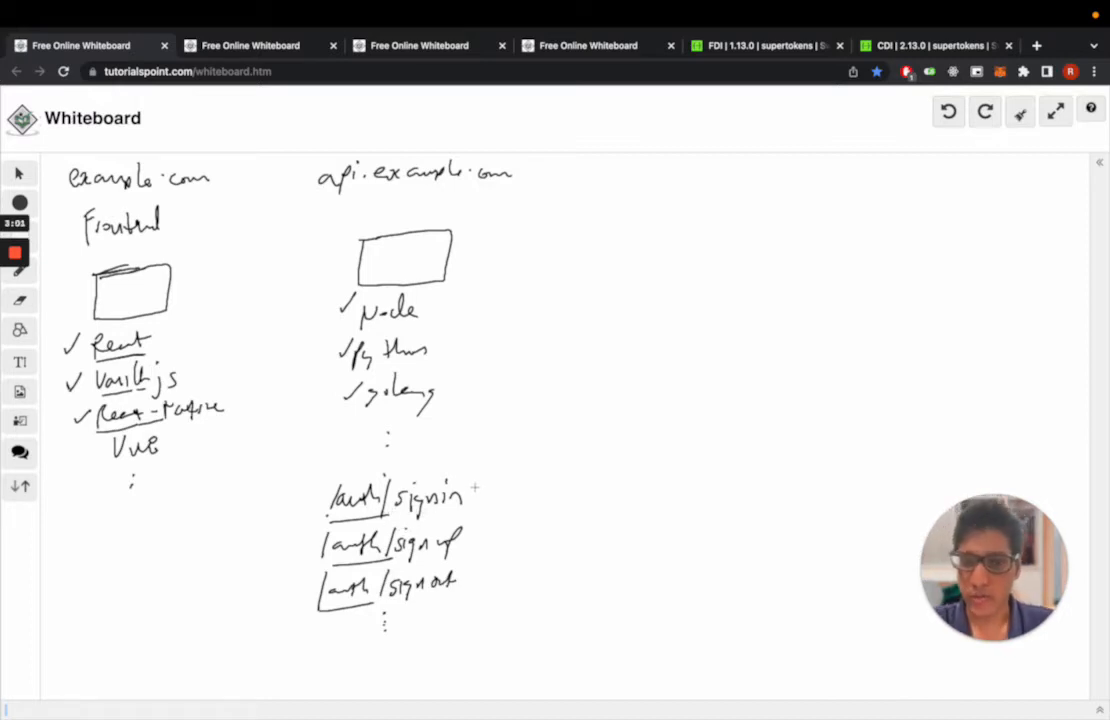
{"action": "left_click_drag", "start_coordinate": [478, 496], "coordinate": [480, 536]}
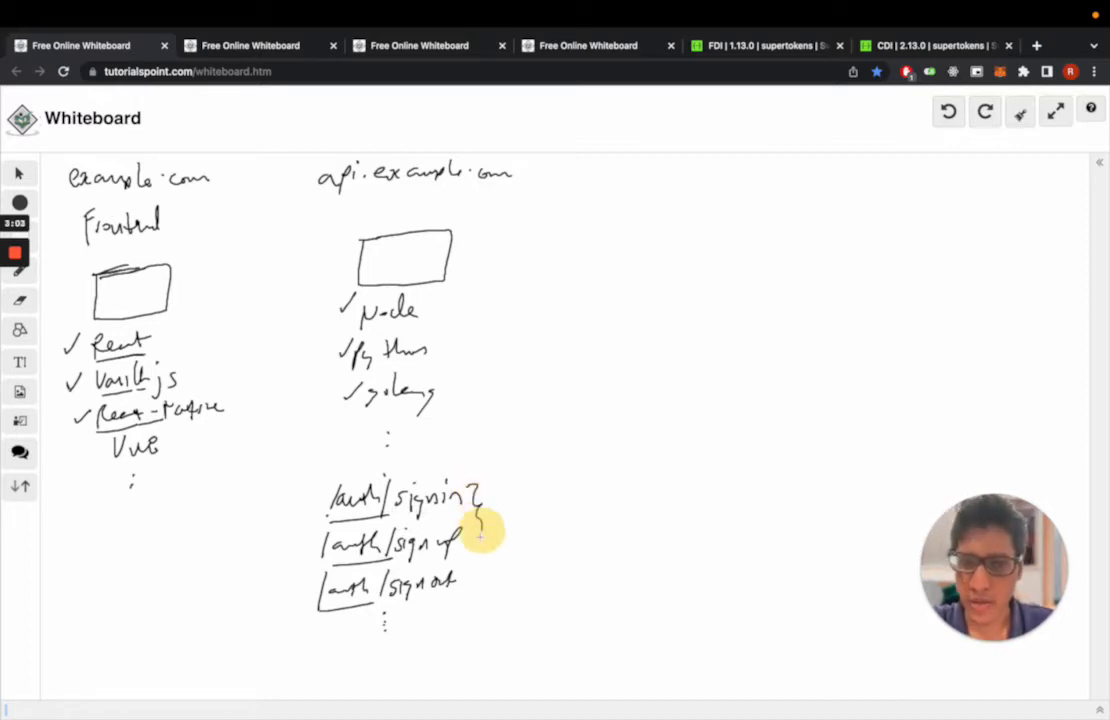
{"action": "type", "text": "en"}
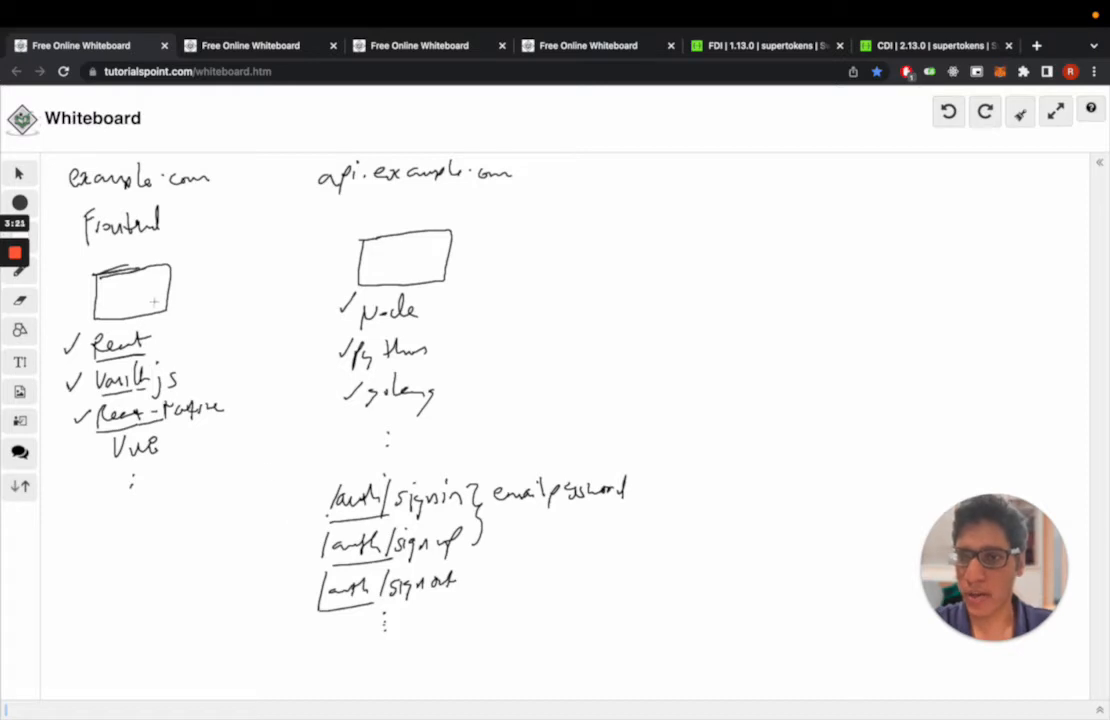
Draw an arrow from the frontend box to the bracketed auth endpoints and underline api.example.com
{"action": "left_click_drag", "start_coordinate": [178, 292], "coordinate": [242, 390]}
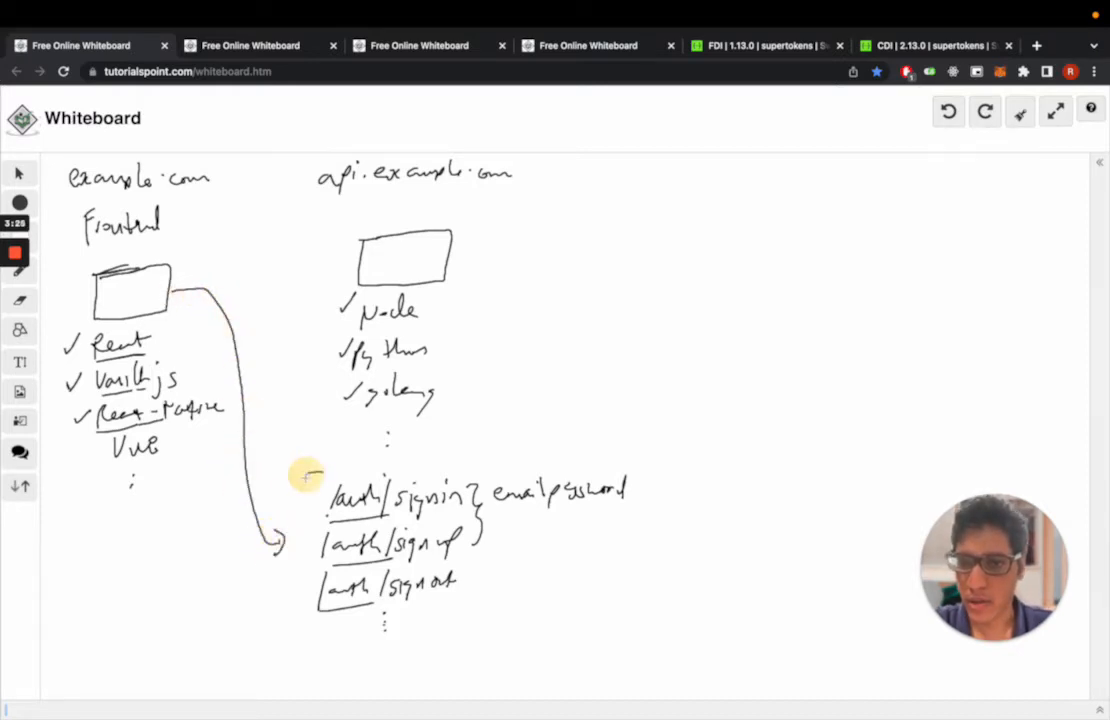
{"action": "left_click_drag", "start_coordinate": [316, 470], "coordinate": [310, 624]}
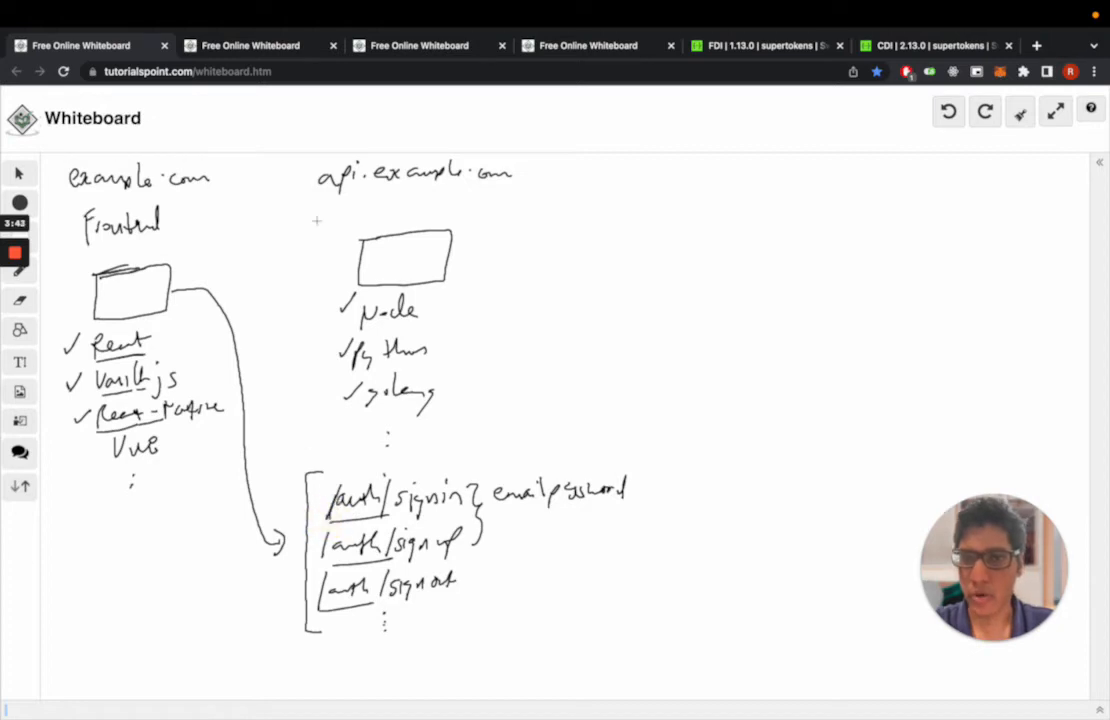
{"action": "left_click_drag", "start_coordinate": [320, 200], "coordinate": [500, 200]}
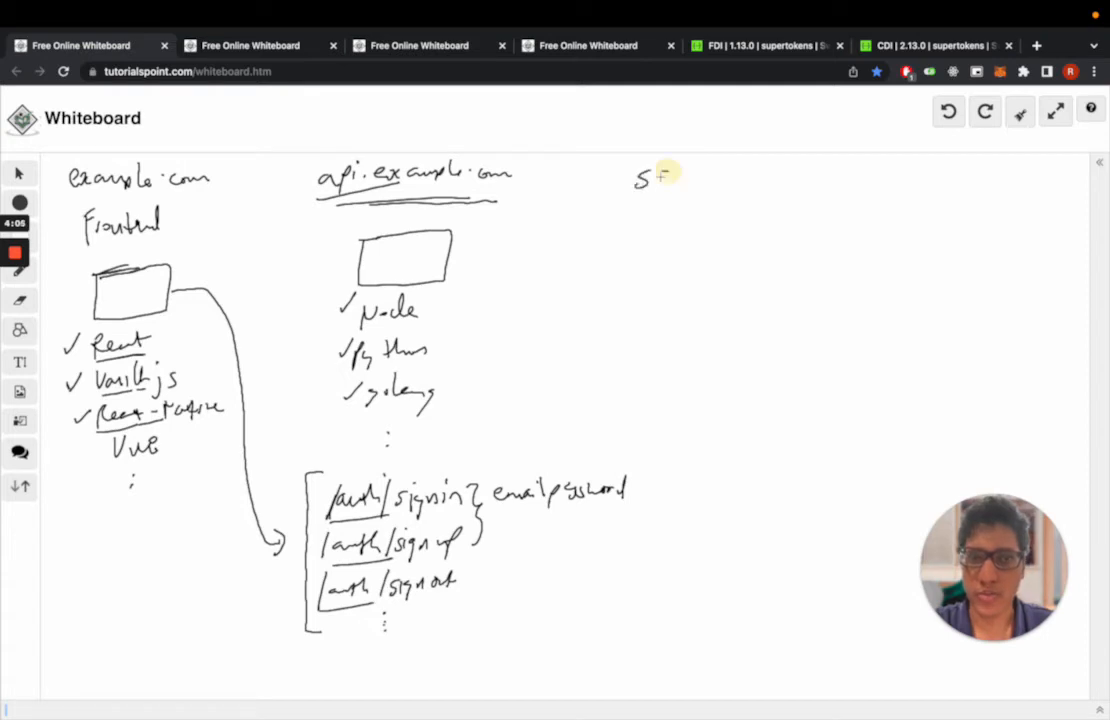
Write the ST core heading with its box, http and json notes, and a dividing line
{"action": "left_click_drag", "start_coordinate": [640, 180], "coordinate": [740, 184]}
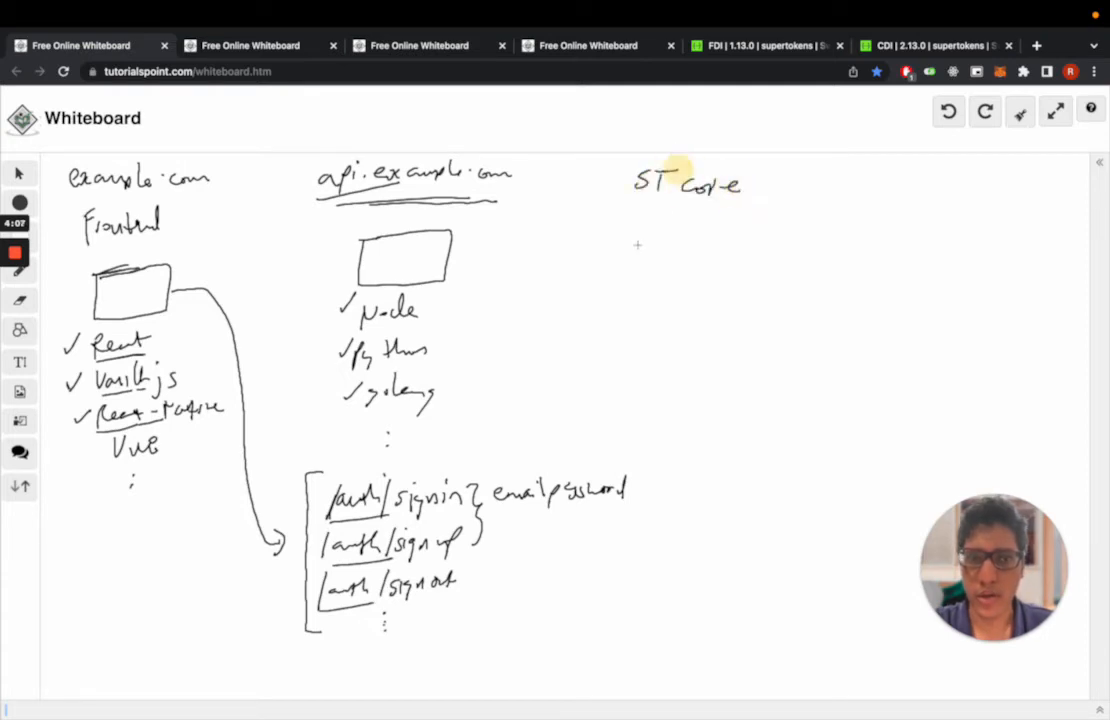
{"action": "left_click_drag", "start_coordinate": [640, 230], "coordinate": [730, 284]}
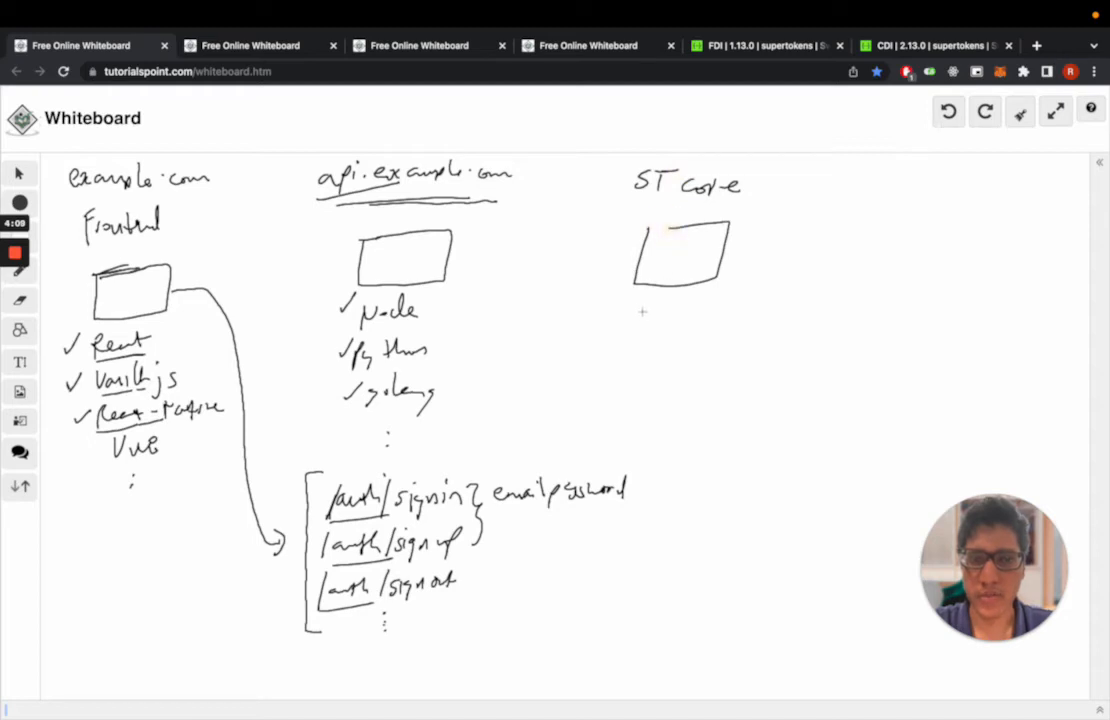
{"action": "left_click_drag", "start_coordinate": [640, 310], "coordinate": [690, 350]}
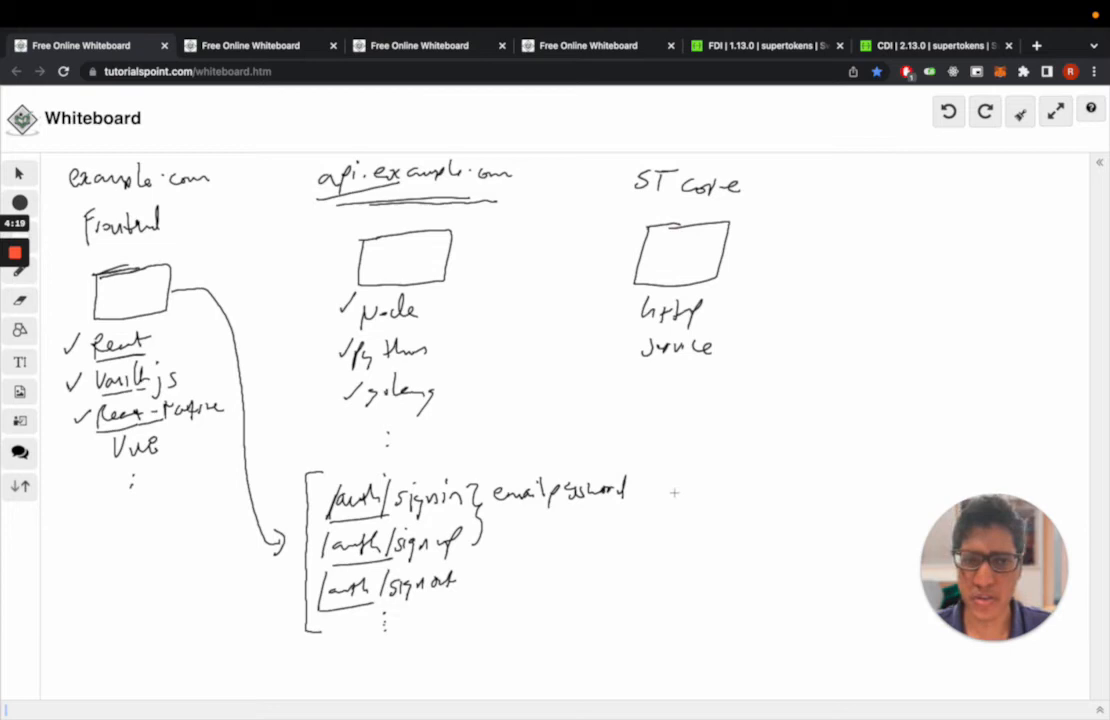
{"action": "left_click_drag", "start_coordinate": [630, 436], "coordinate": [630, 650]}
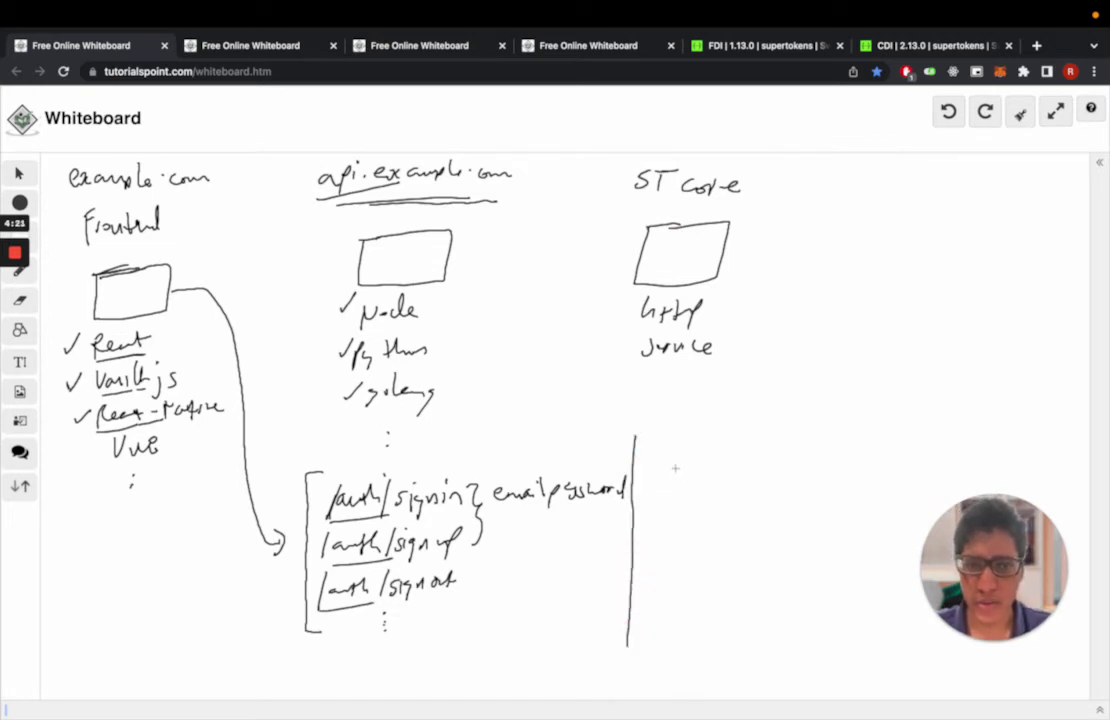
Add /recipe/signin and /recipe/signup linked by arrow from emailpassword, with an arrow toward db
{"action": "left_click_drag", "start_coordinate": [650, 490], "coordinate": [690, 496]}
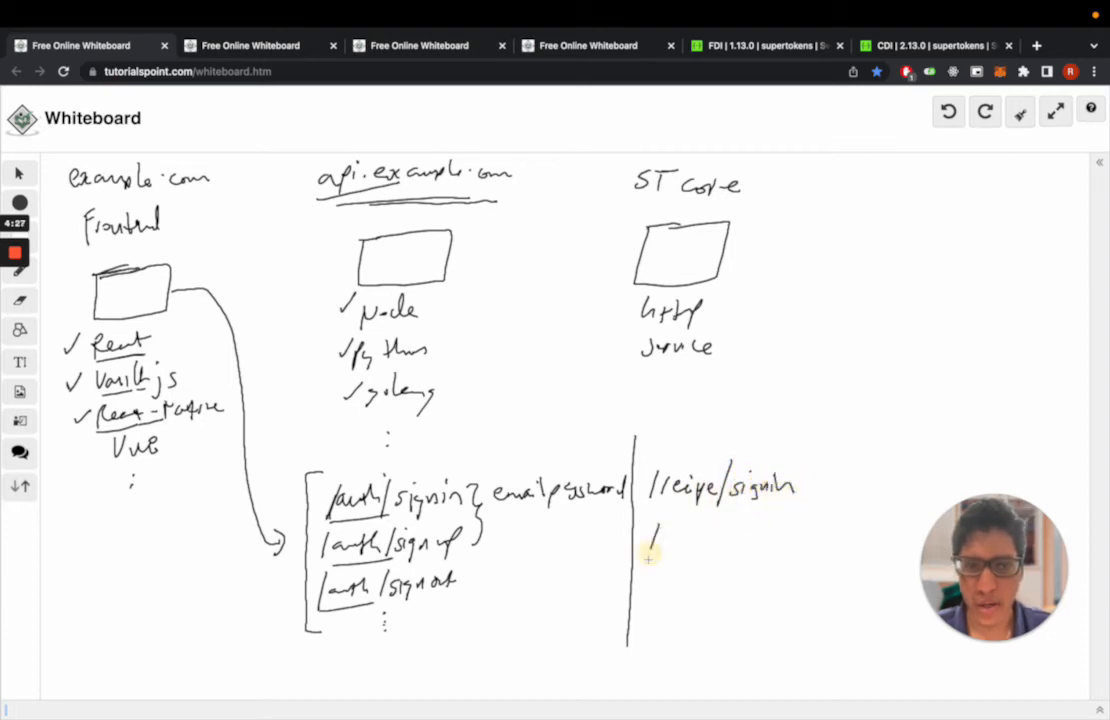
{"action": "left_click_drag", "start_coordinate": [650, 544], "coordinate": [750, 548]}
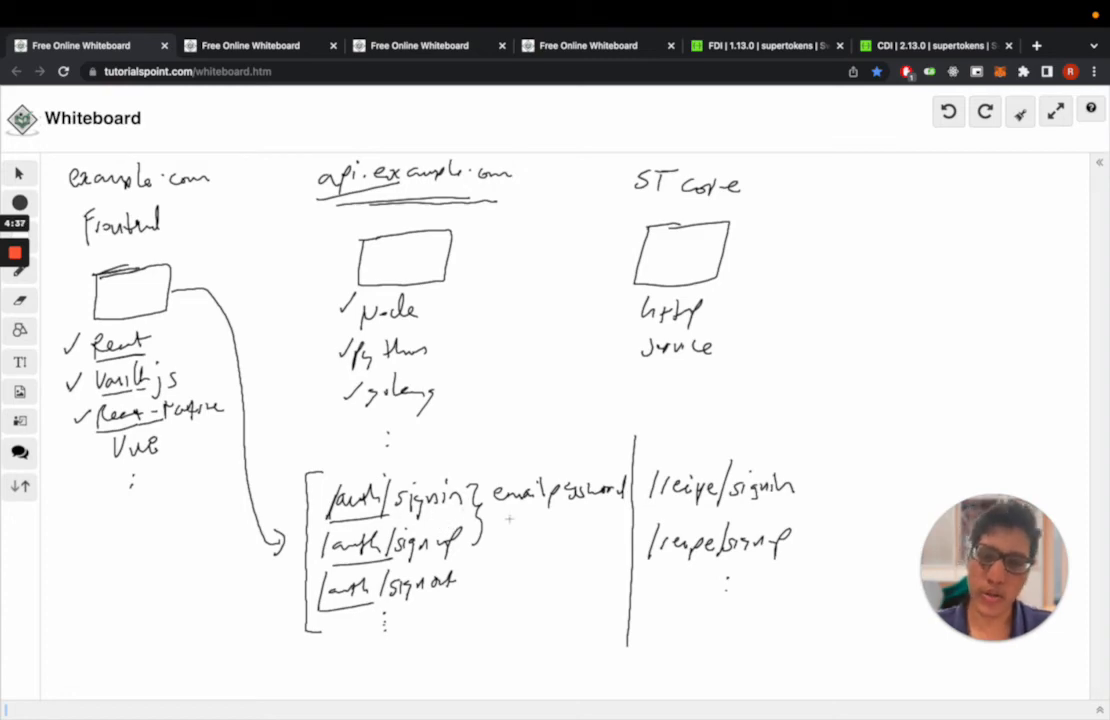
{"action": "left_click_drag", "start_coordinate": [500, 522], "coordinate": [620, 520]}
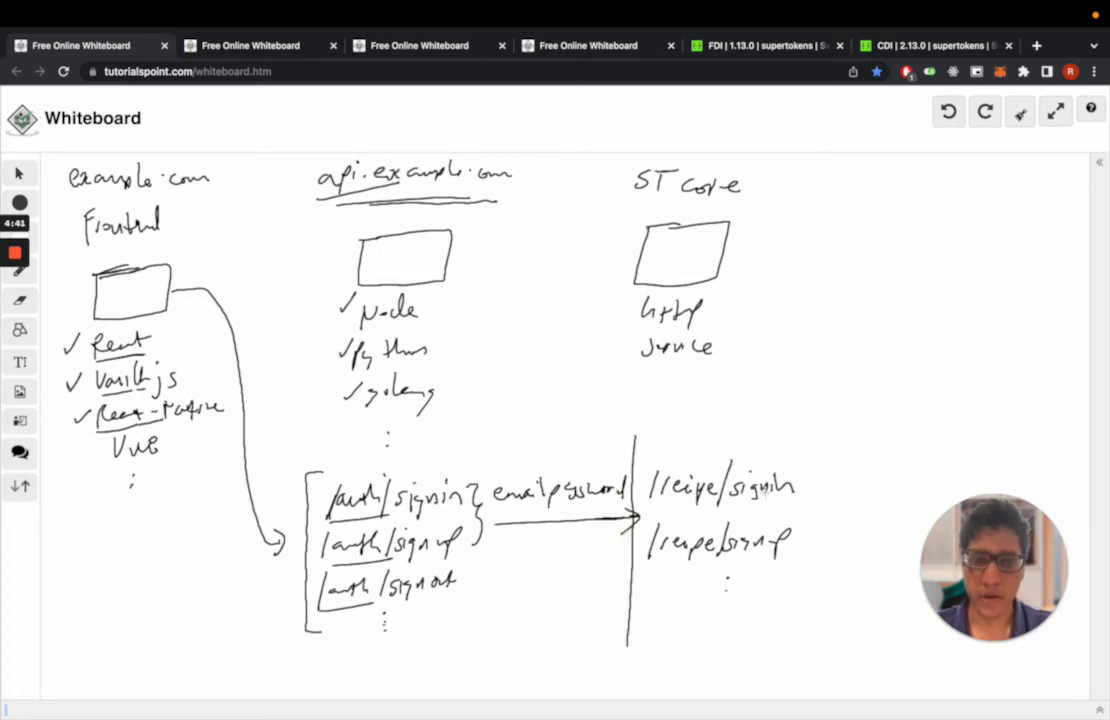
{"action": "left_click_drag", "start_coordinate": [744, 252], "coordinate": [820, 248]}
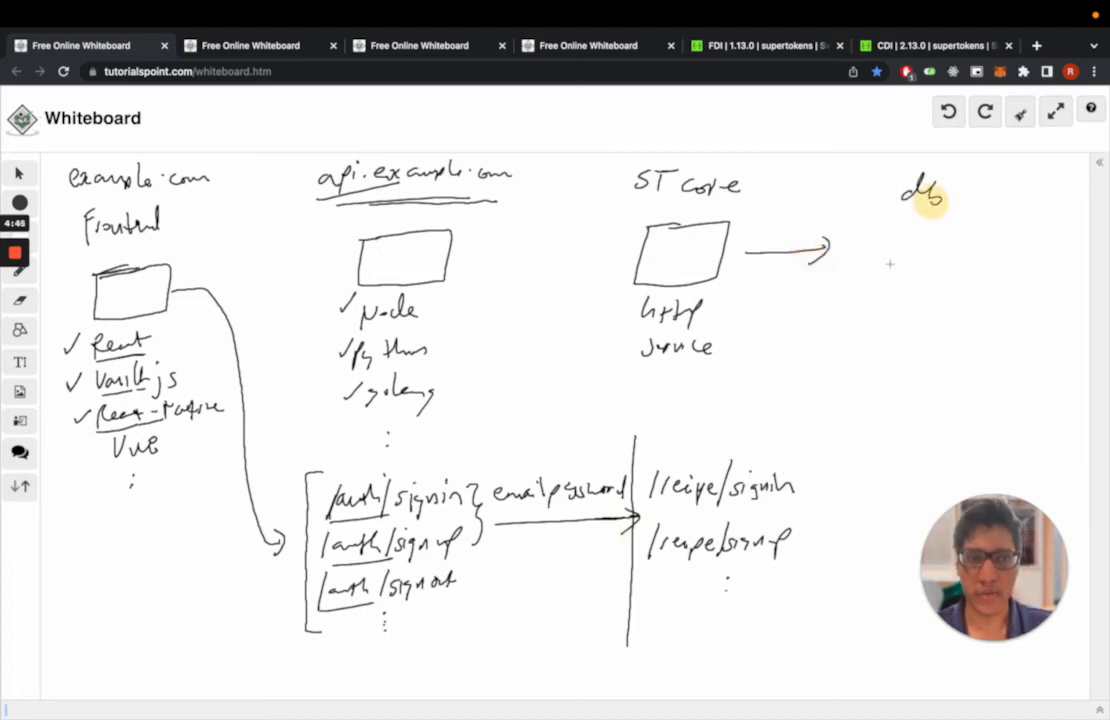
Draw the db box listing SQL and MongoDB, with SQL underlined
{"action": "left_click_drag", "start_coordinate": [884, 240], "coordinate": [980, 290]}
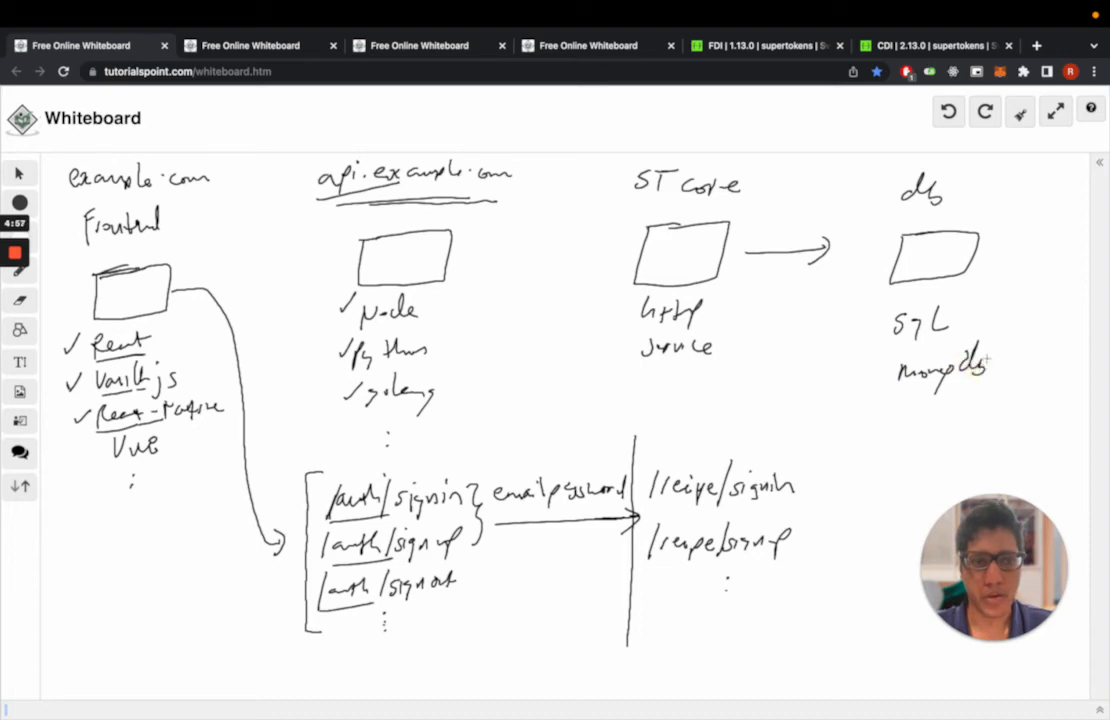
{"action": "left_click_drag", "start_coordinate": [890, 344], "coordinate": [956, 344]}
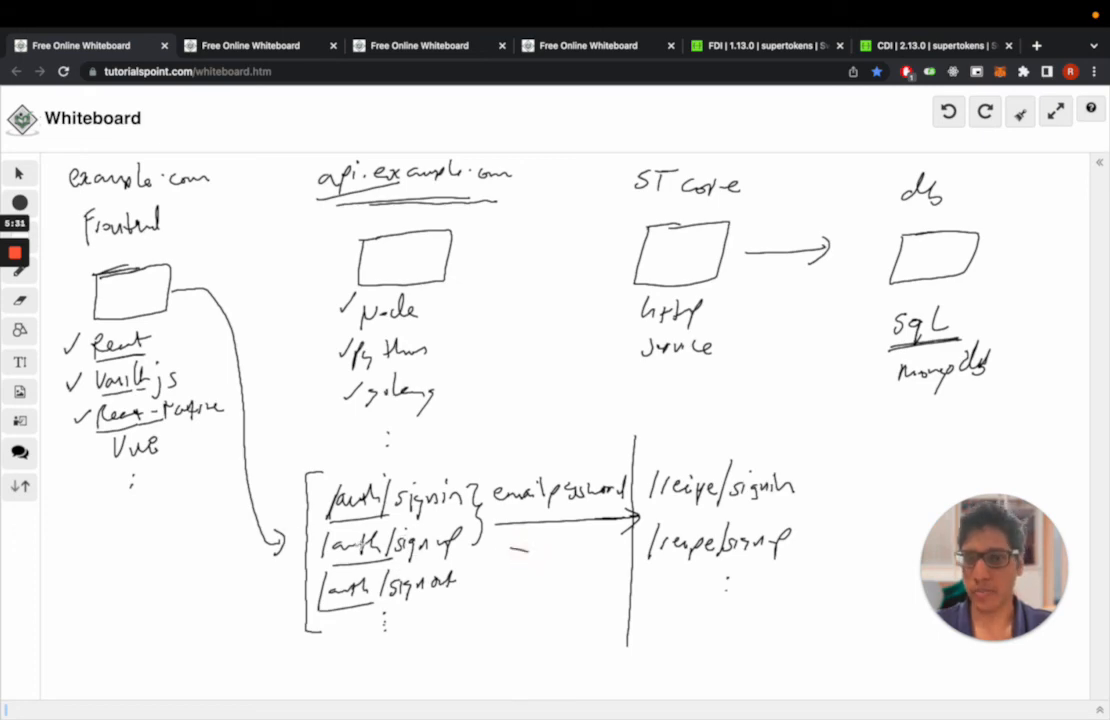
{"action": "mouse_move", "coordinate": [92, 284]}
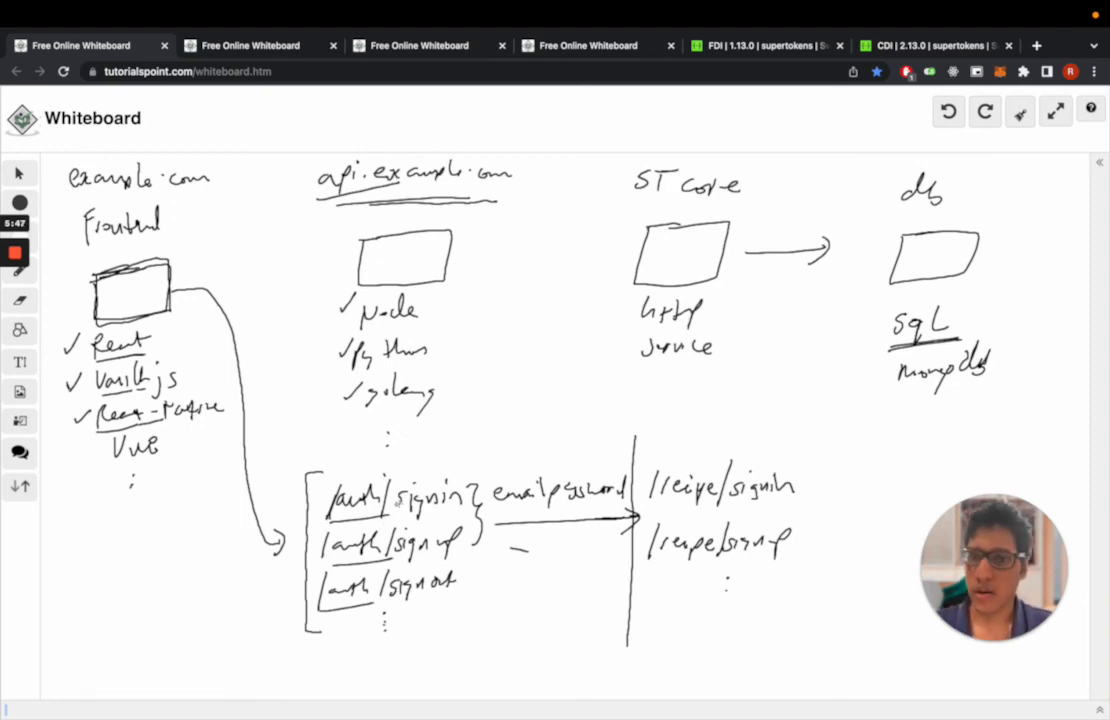
{"action": "mouse_move", "coordinate": [484, 440]}
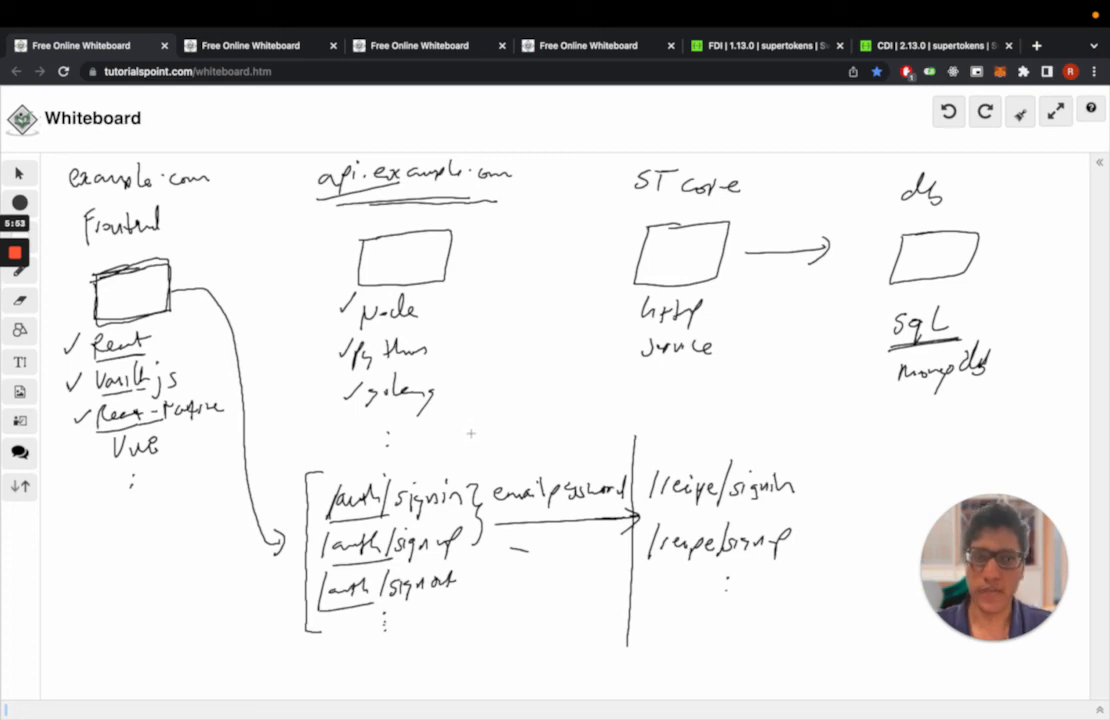
{"action": "mouse_move", "coordinate": [452, 448]}
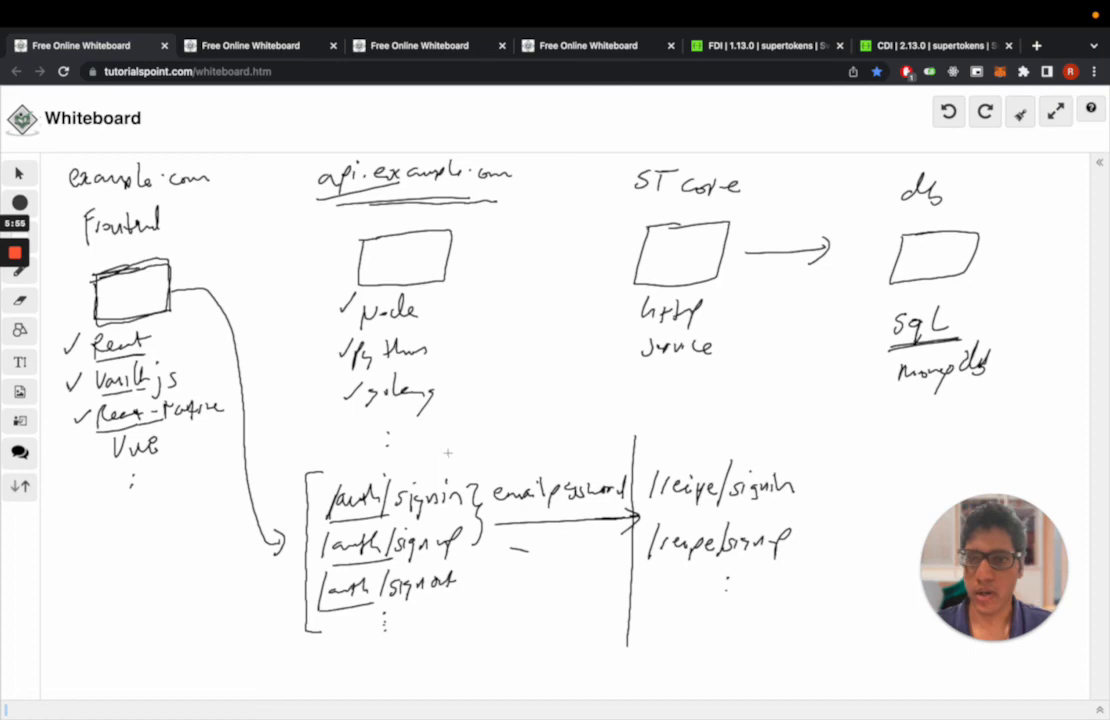